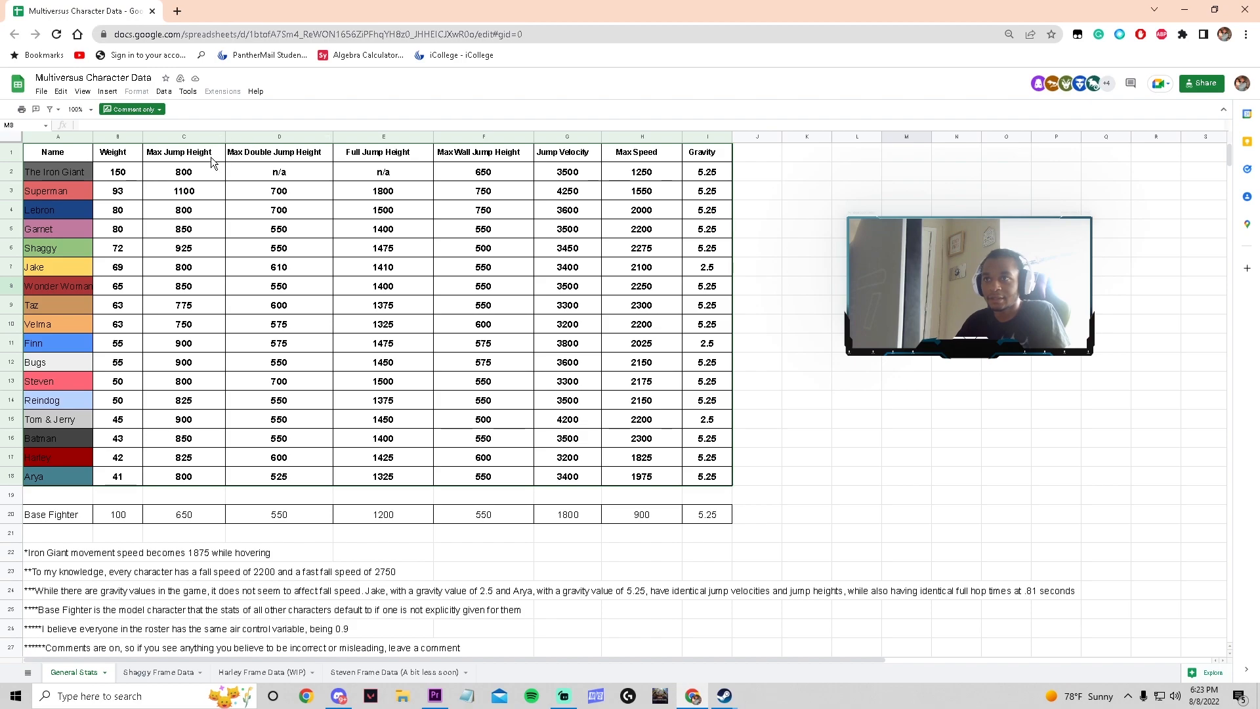
pyautogui.moveTo(382, 156)
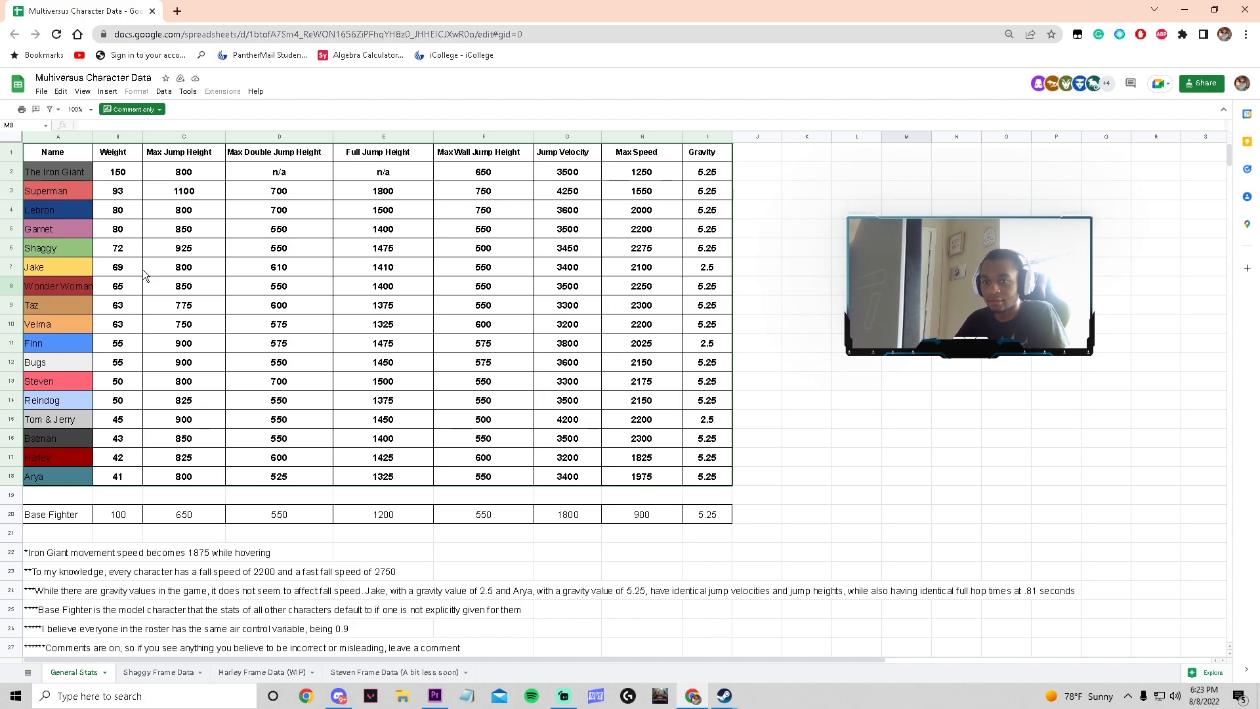
pyautogui.moveTo(456, 431)
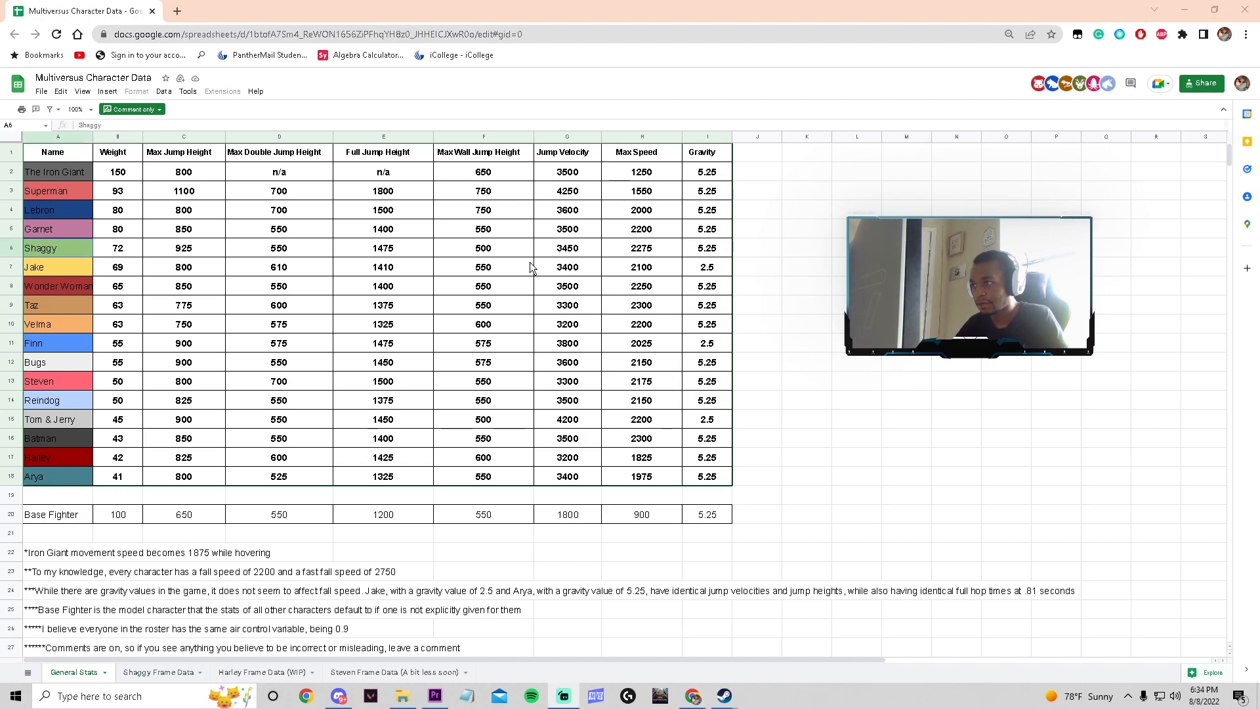
pyautogui.moveTo(572, 456)
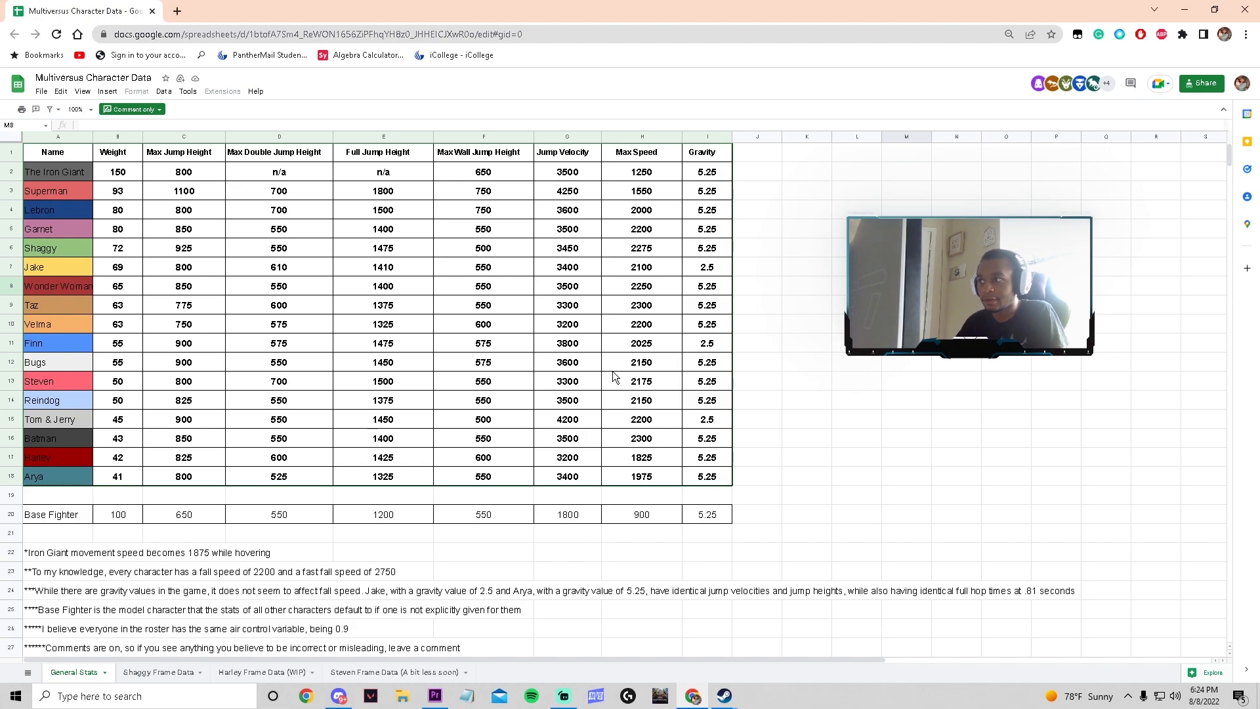
pyautogui.moveTo(260, 371)
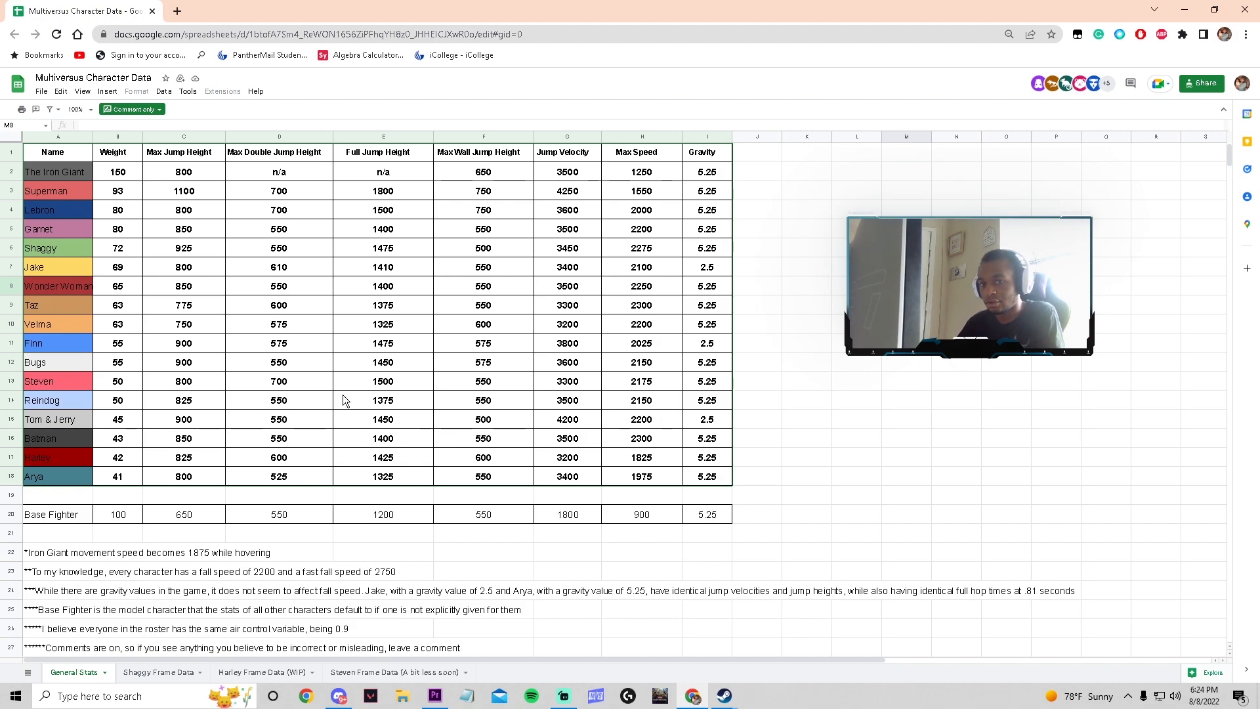
pyautogui.moveTo(145, 231)
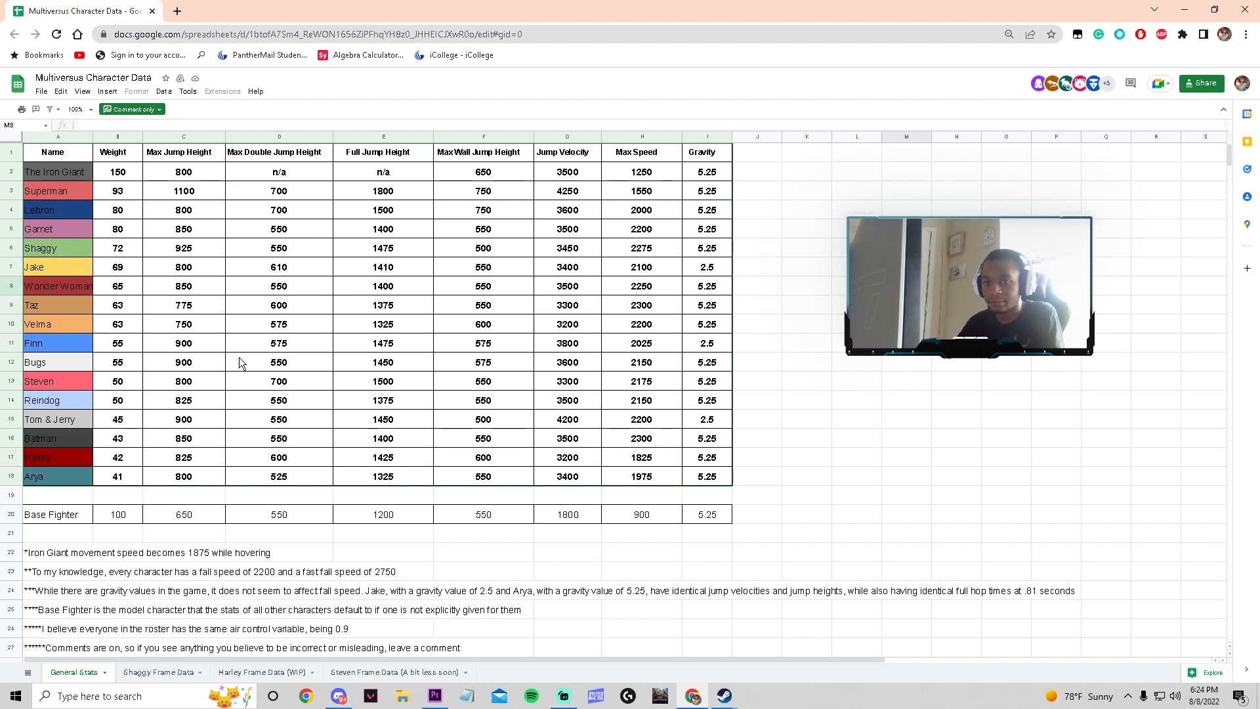
pyautogui.moveTo(557, 442)
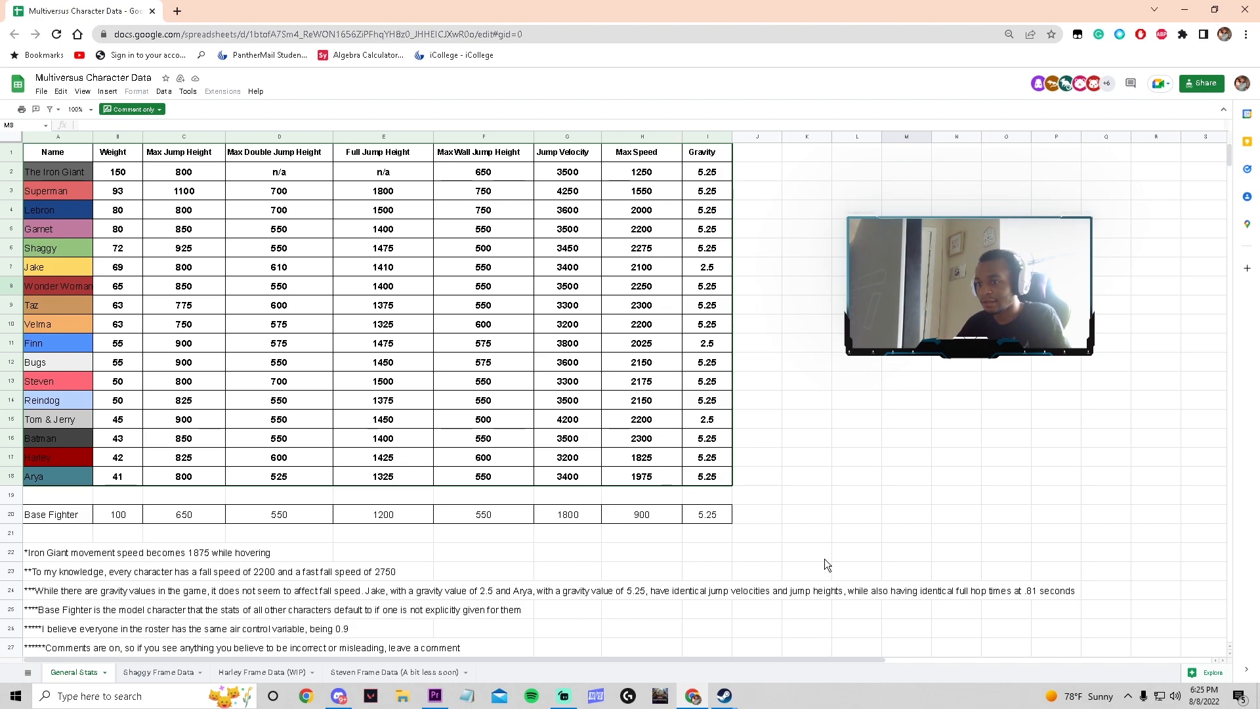
pyautogui.moveTo(561, 386)
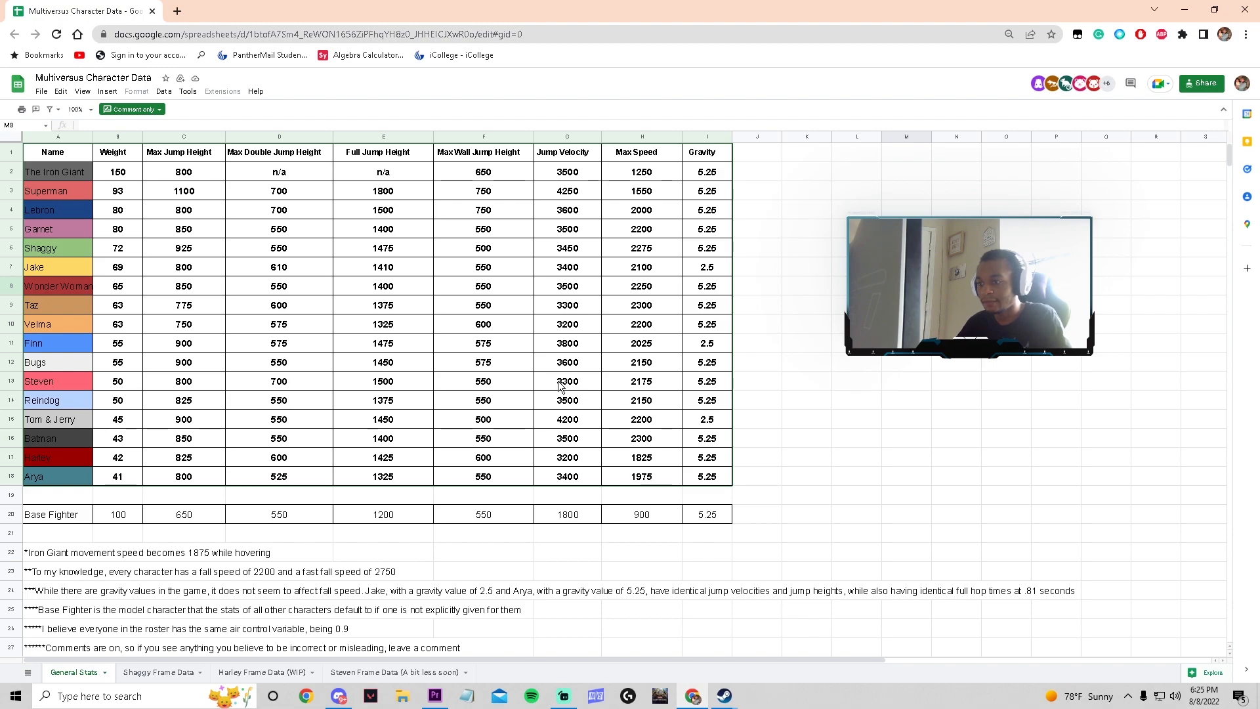
pyautogui.moveTo(567, 454)
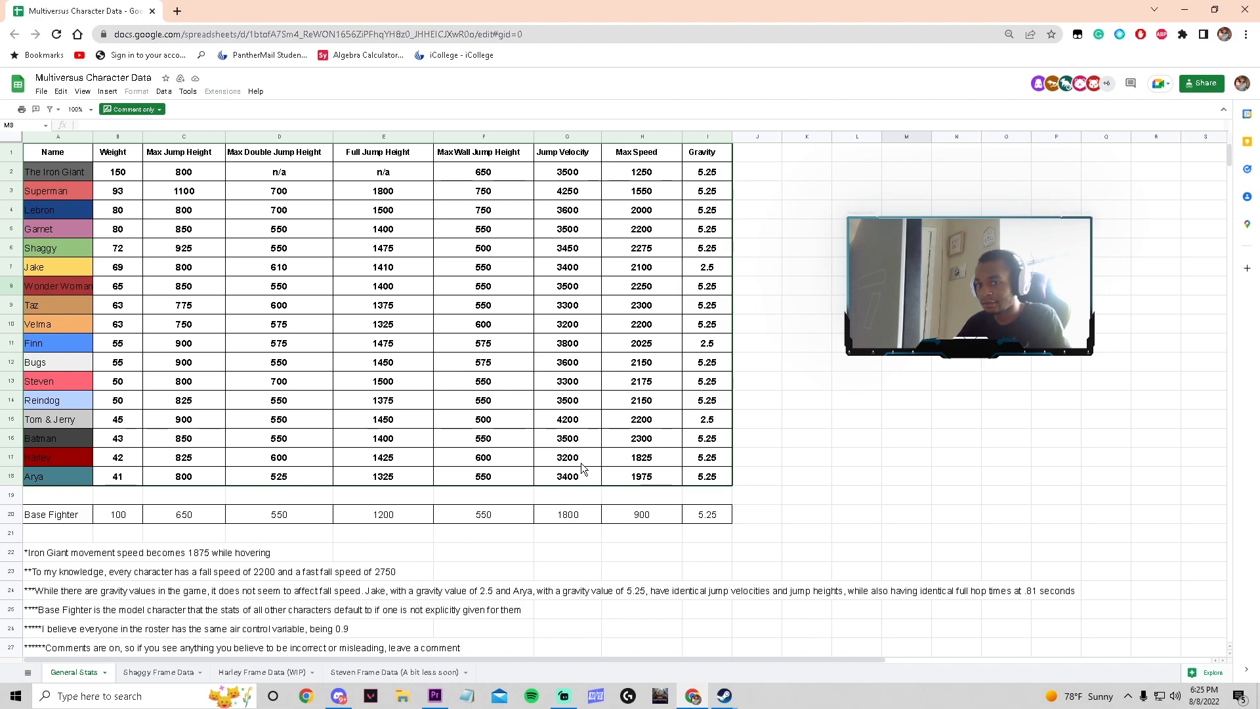
pyautogui.moveTo(613, 332)
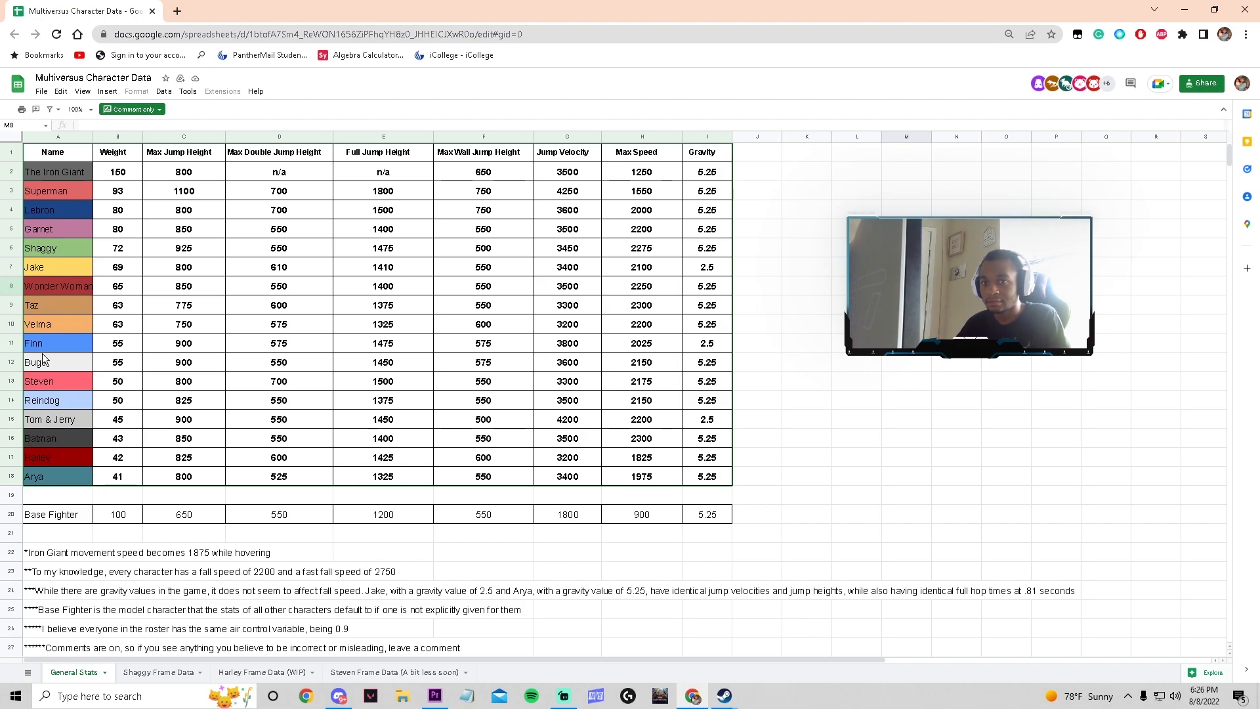
pyautogui.click(38, 324)
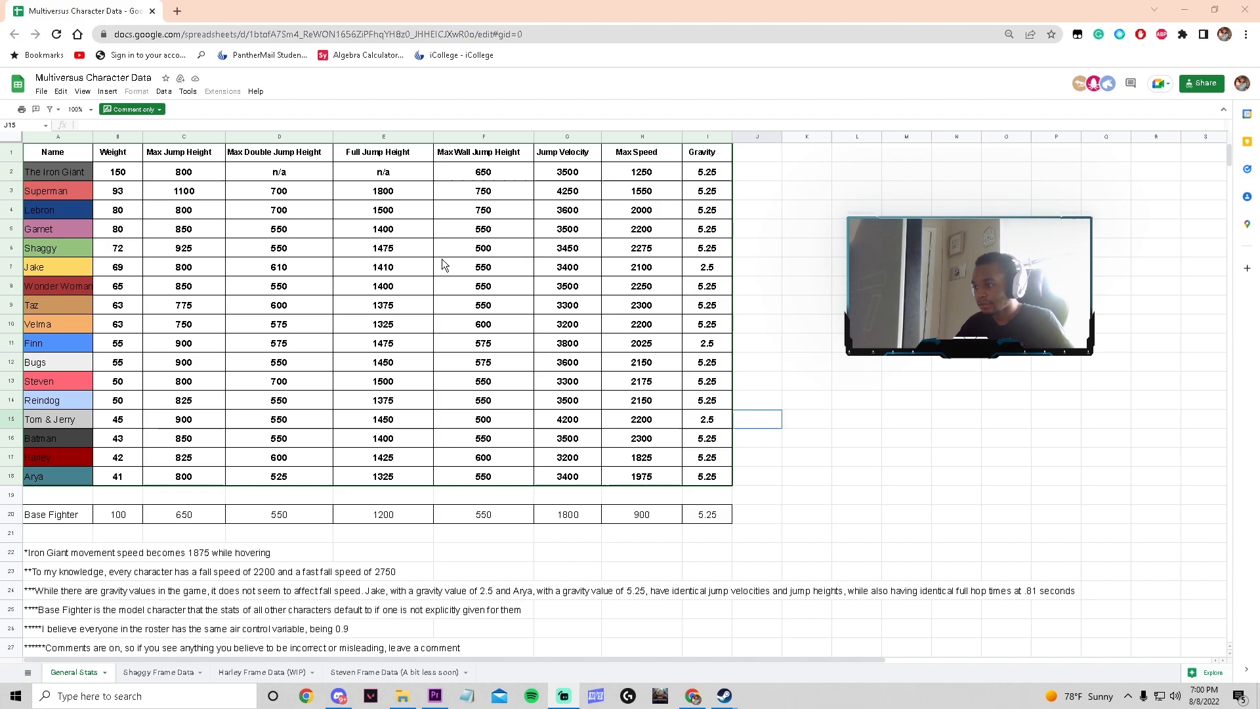
pyautogui.moveTo(631, 244)
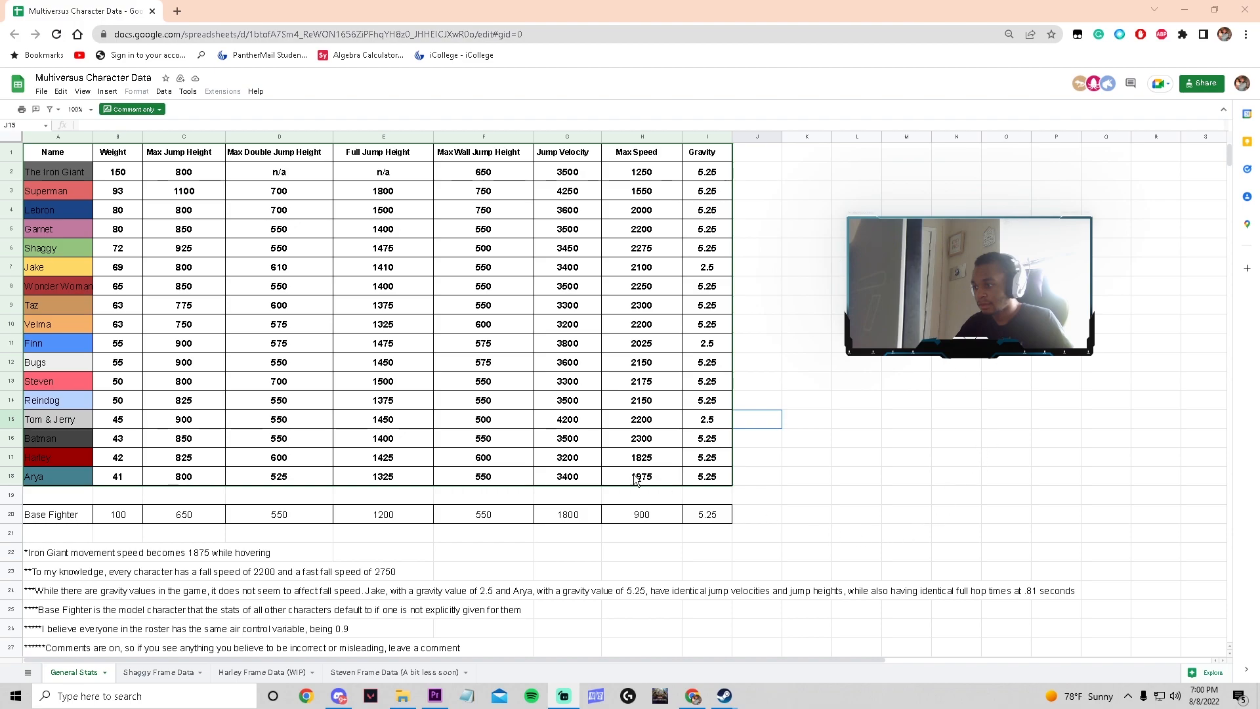
pyautogui.moveTo(729, 307)
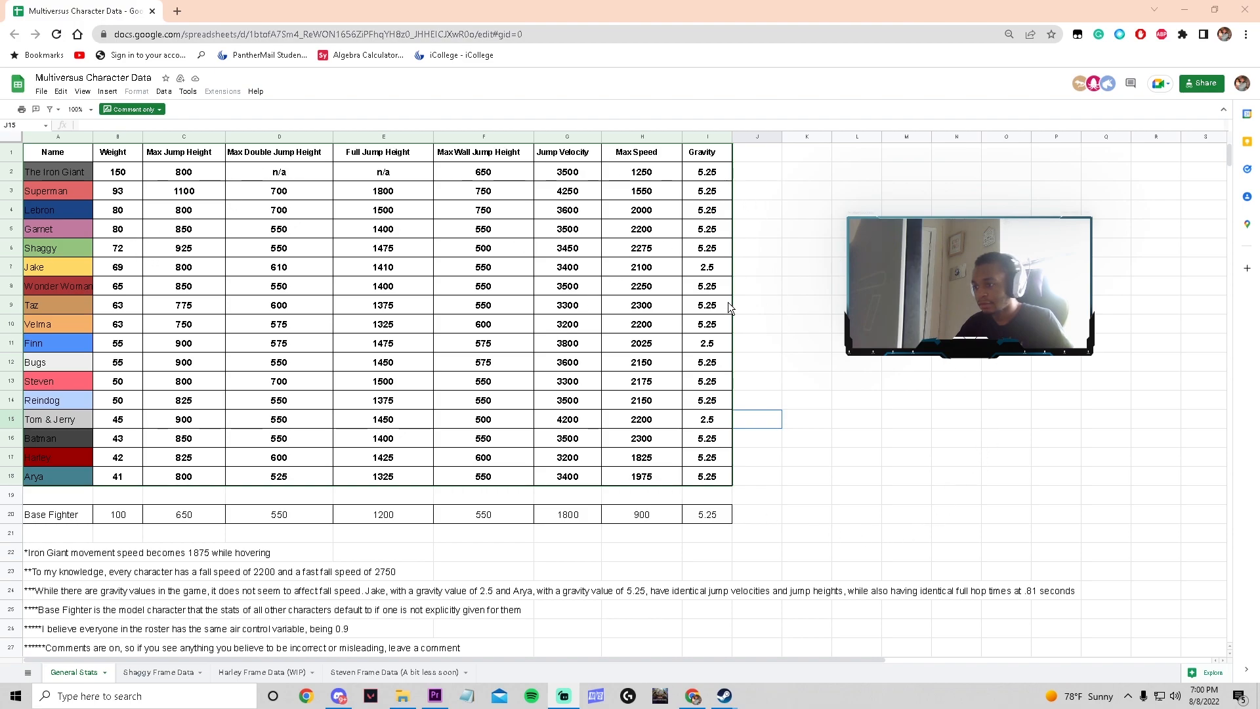